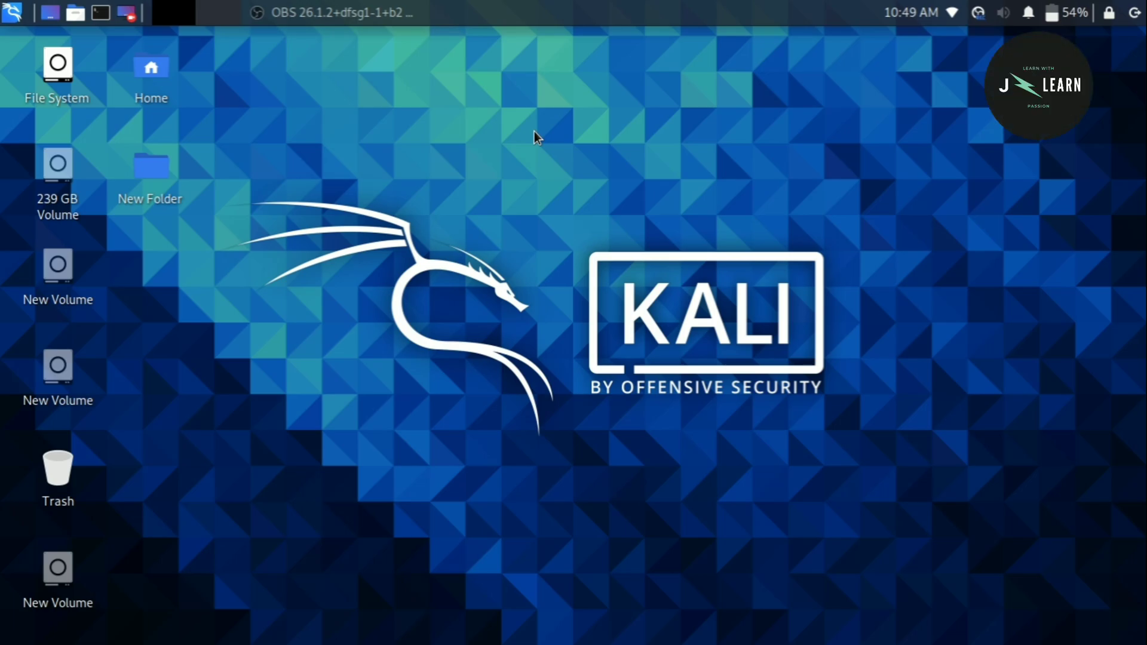
mouse_move(544, 148)
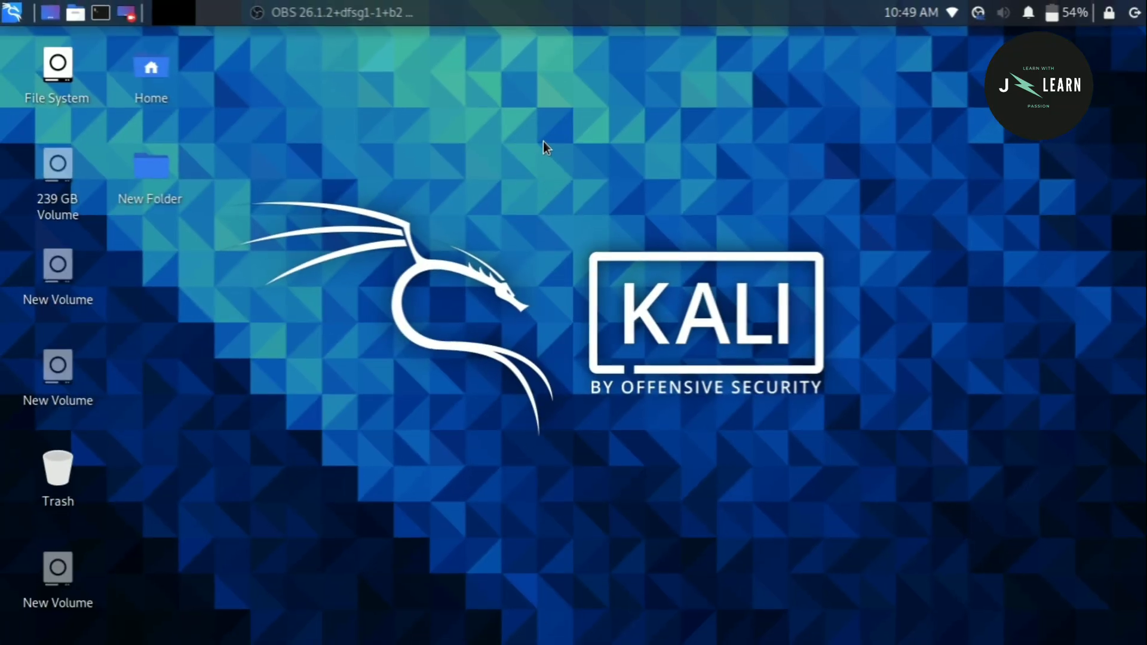
Step: Start a terminal from the desktop's context menu, working in the Desktop folder
right_click(545, 146)
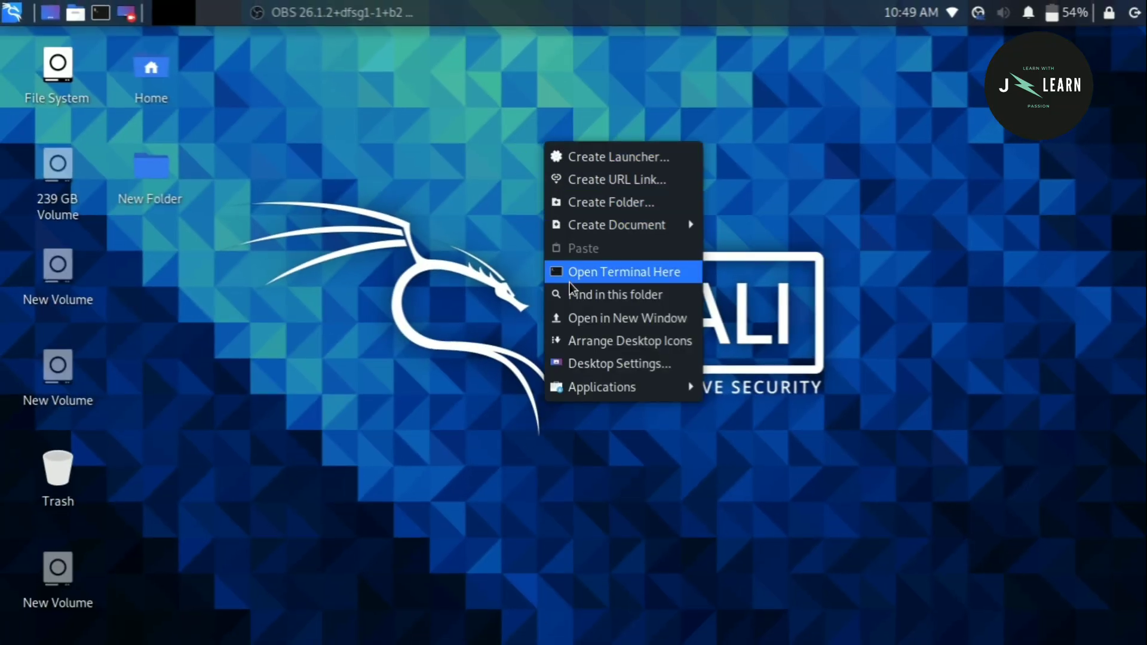
click(623, 271)
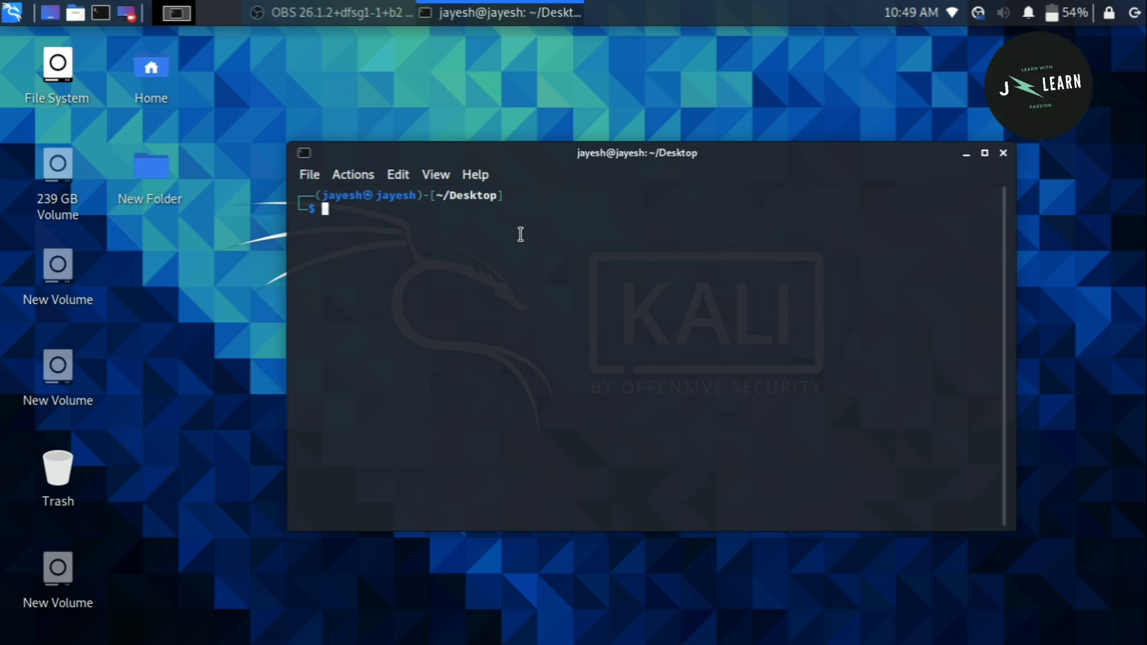
Step: Compose 'sudo userdel -r JLearn' at the prompt without running it yet
text(sudo passwd root)
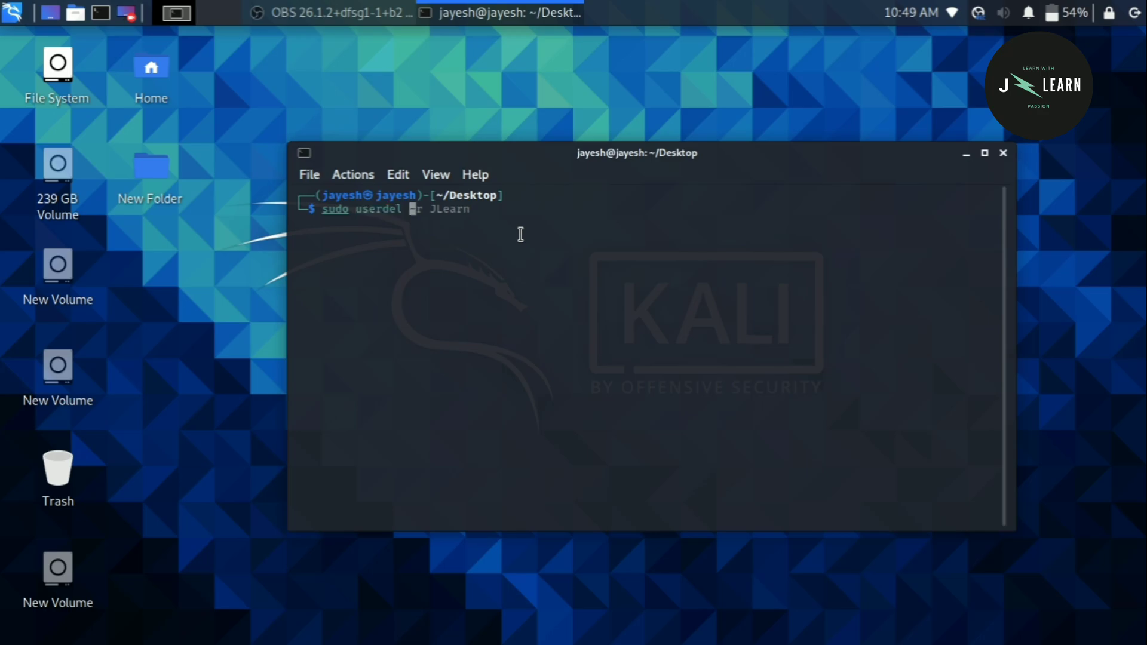
text(-)
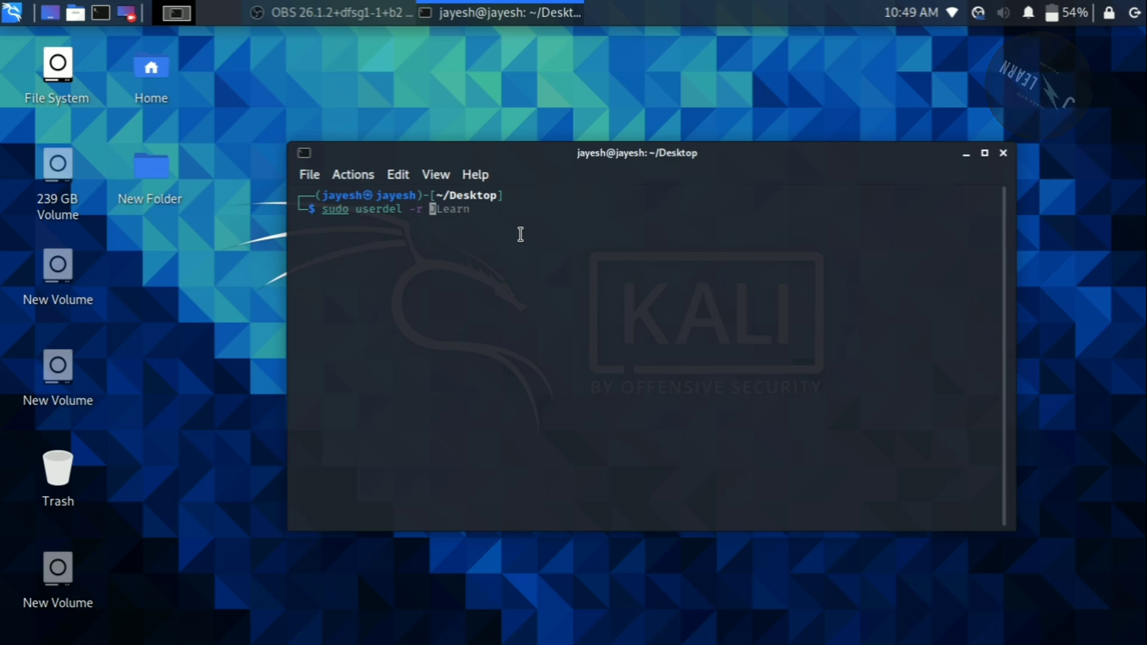
text(J)
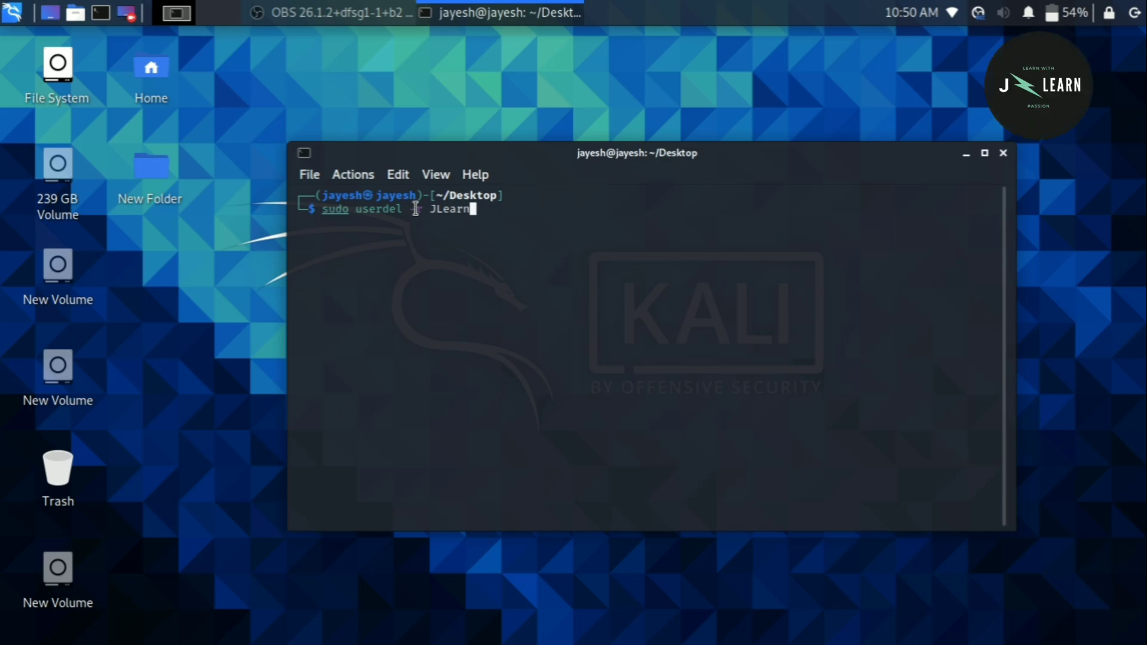
text(-r)
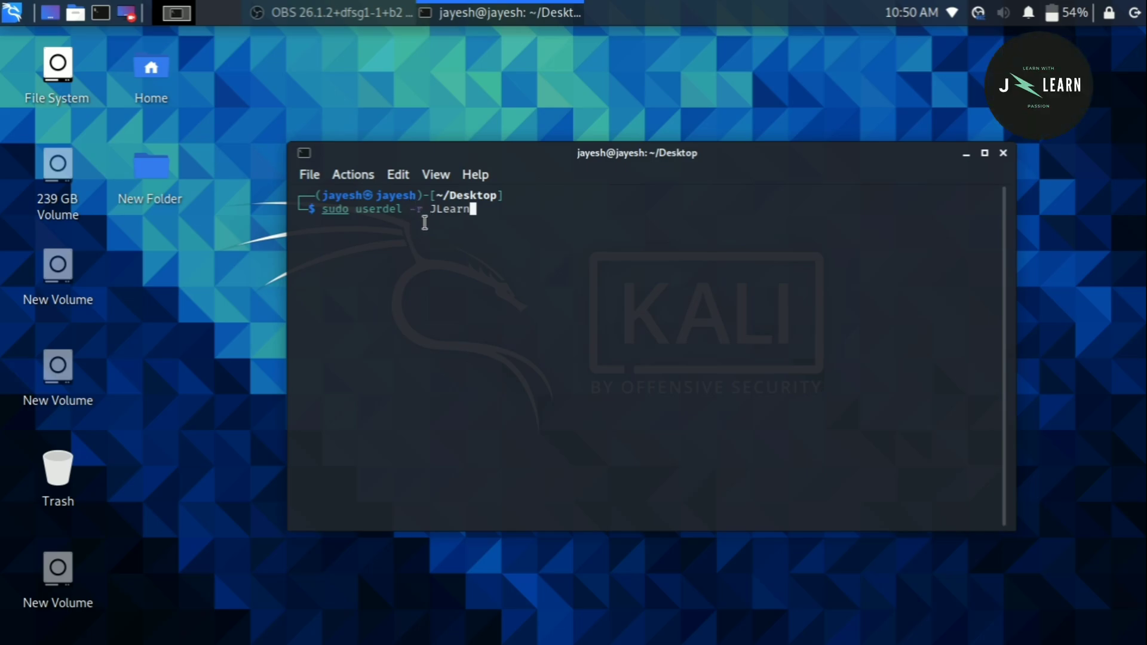
mouse_move(412, 220)
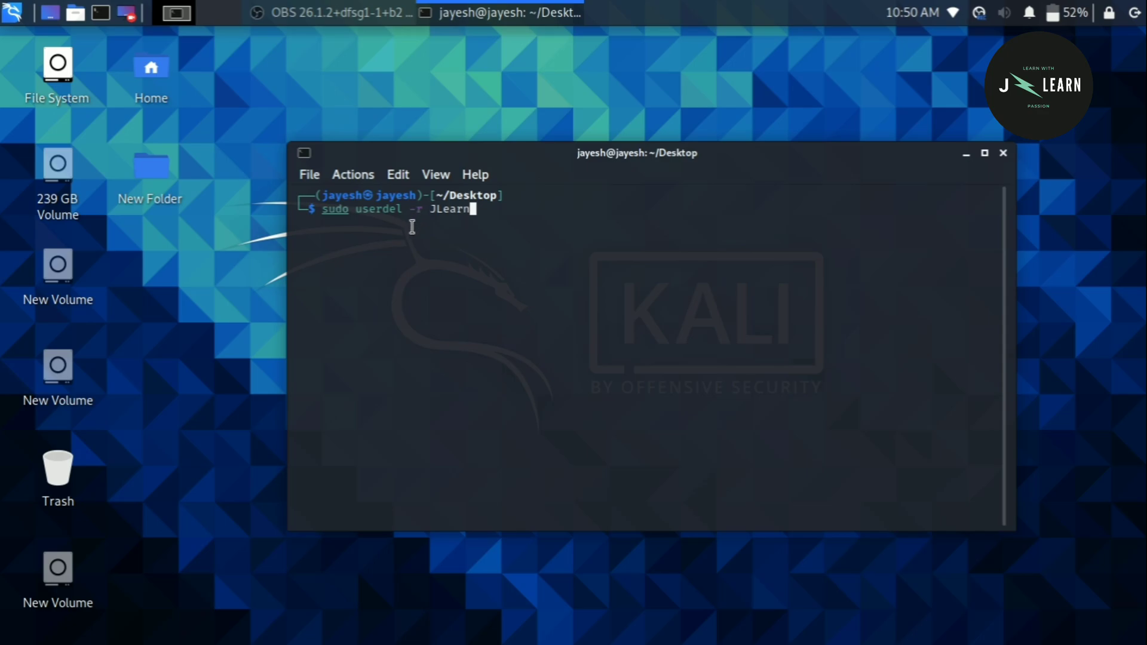
mouse_move(486, 236)
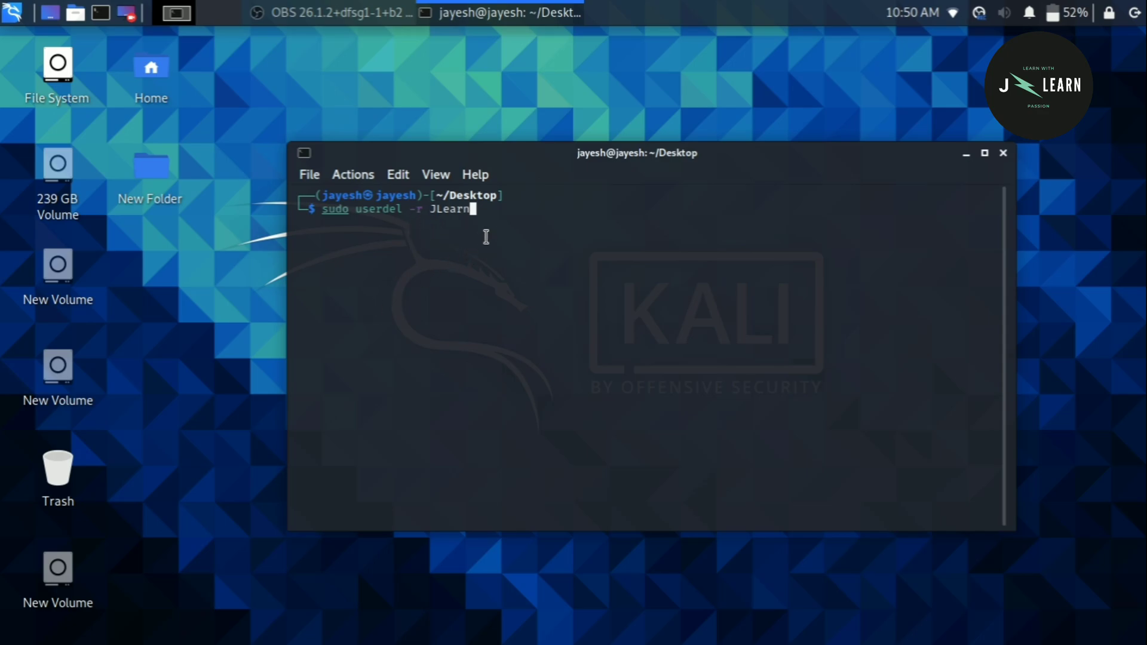
mouse_move(492, 232)
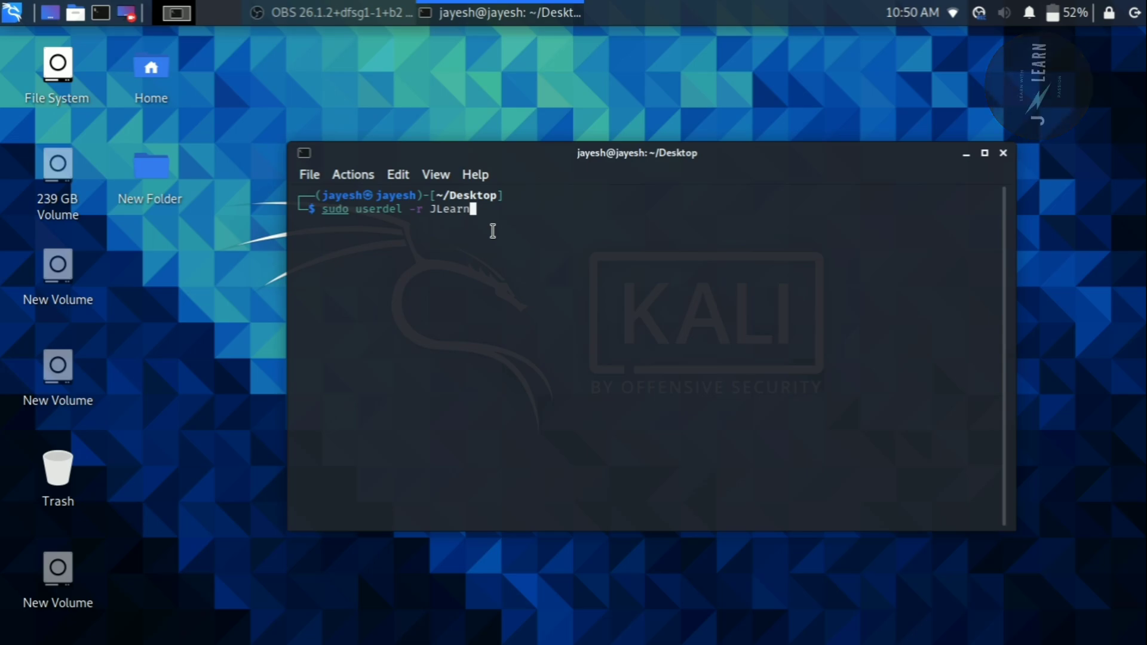
Step: Run the JLearn deletion and highlight the error that process 1354 is using the account
key(Return)
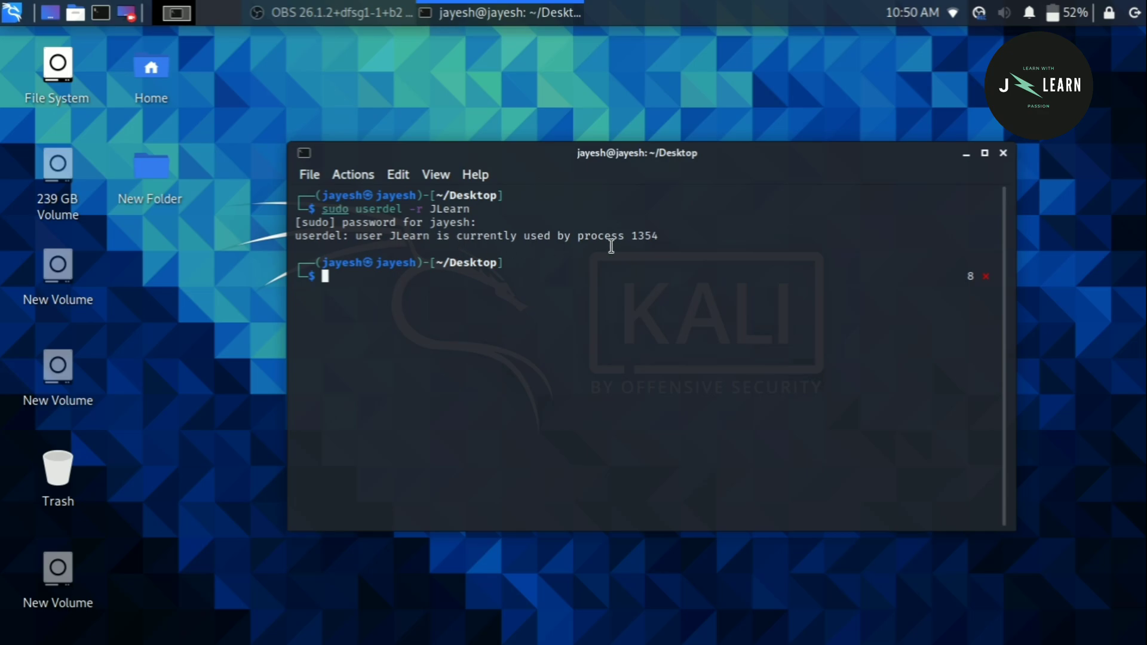
mouse_move(625, 253)
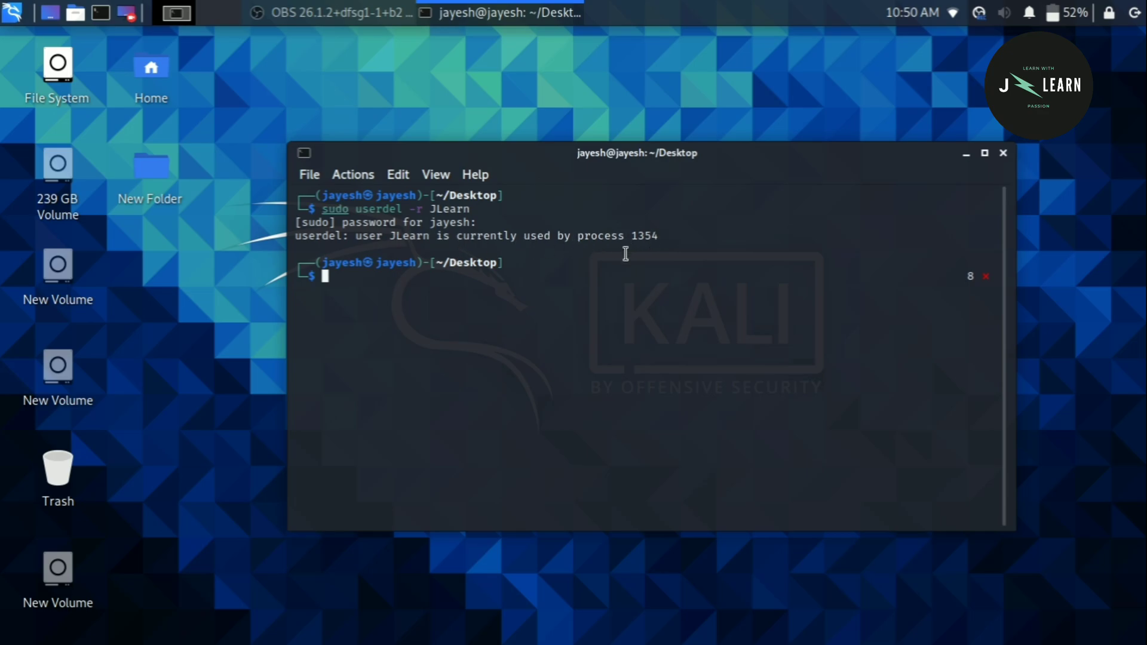
mouse_move(385, 305)
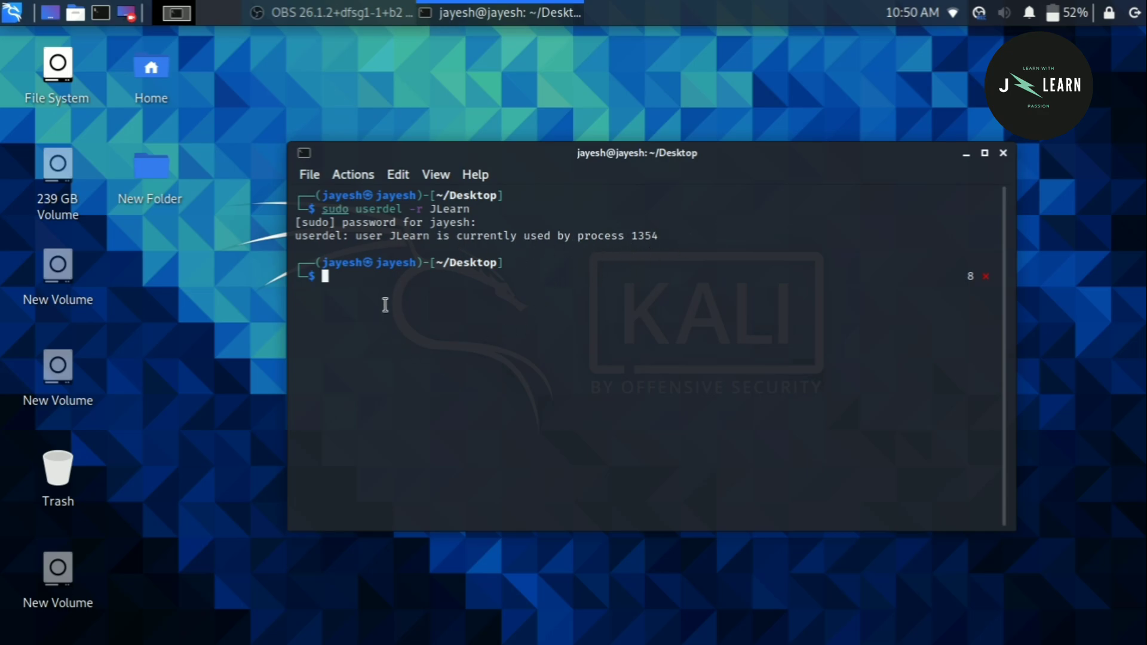
drag(328, 235, 538, 236)
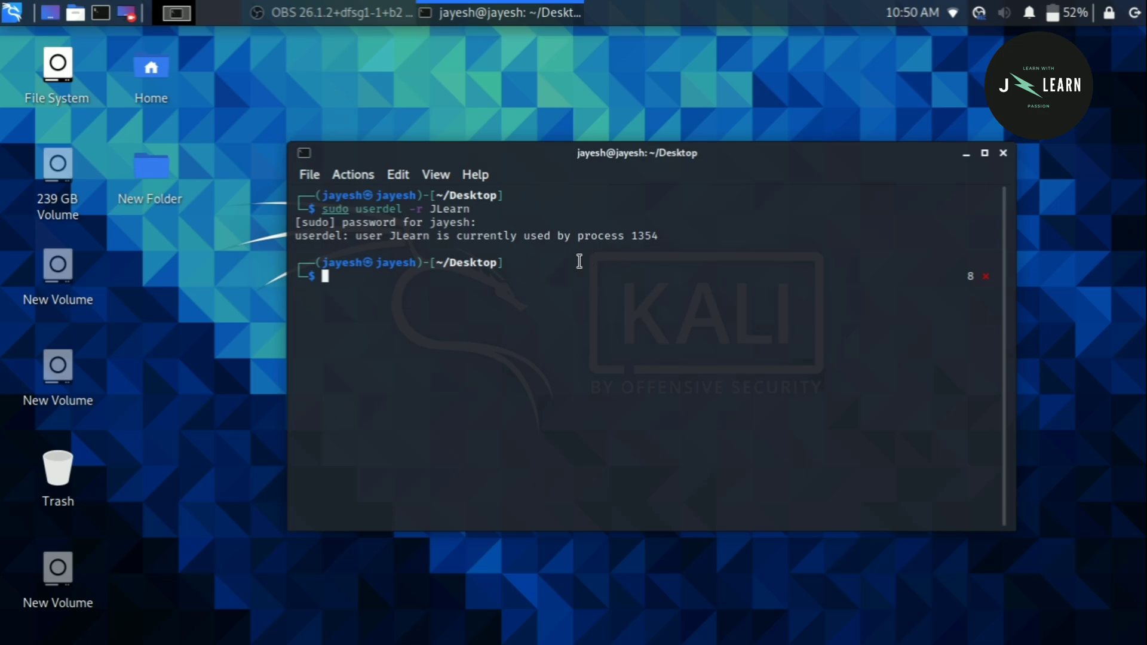
mouse_move(388, 296)
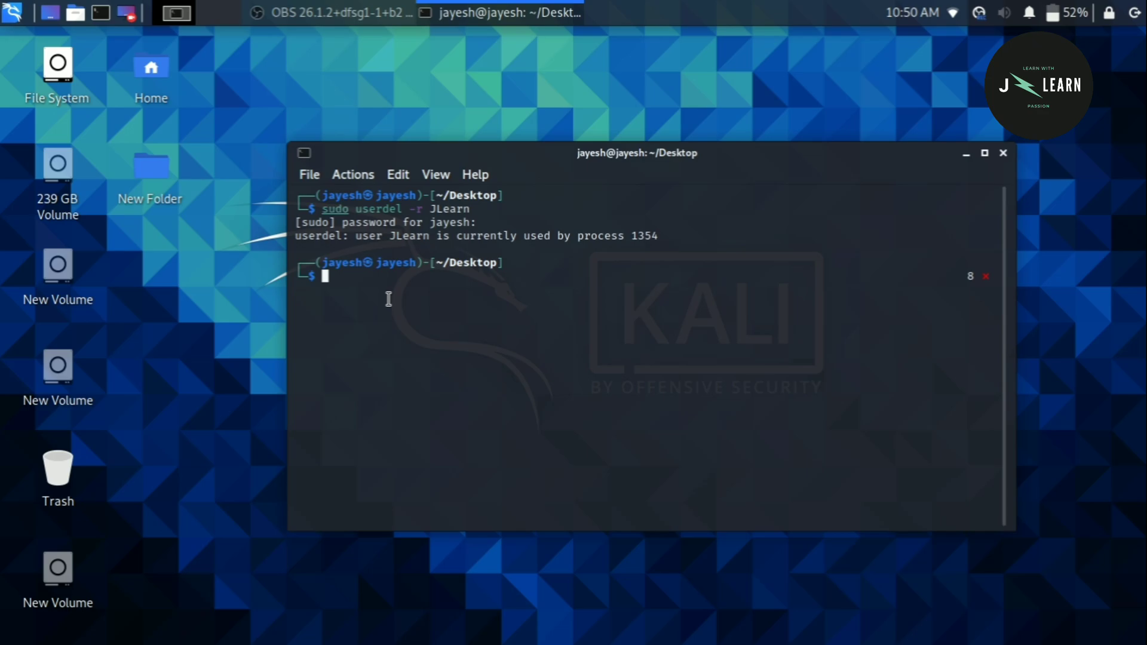
Step: Run 'kill -9 1354' without sudo, getting 'operation not permitted'
text(kill -9 2108)
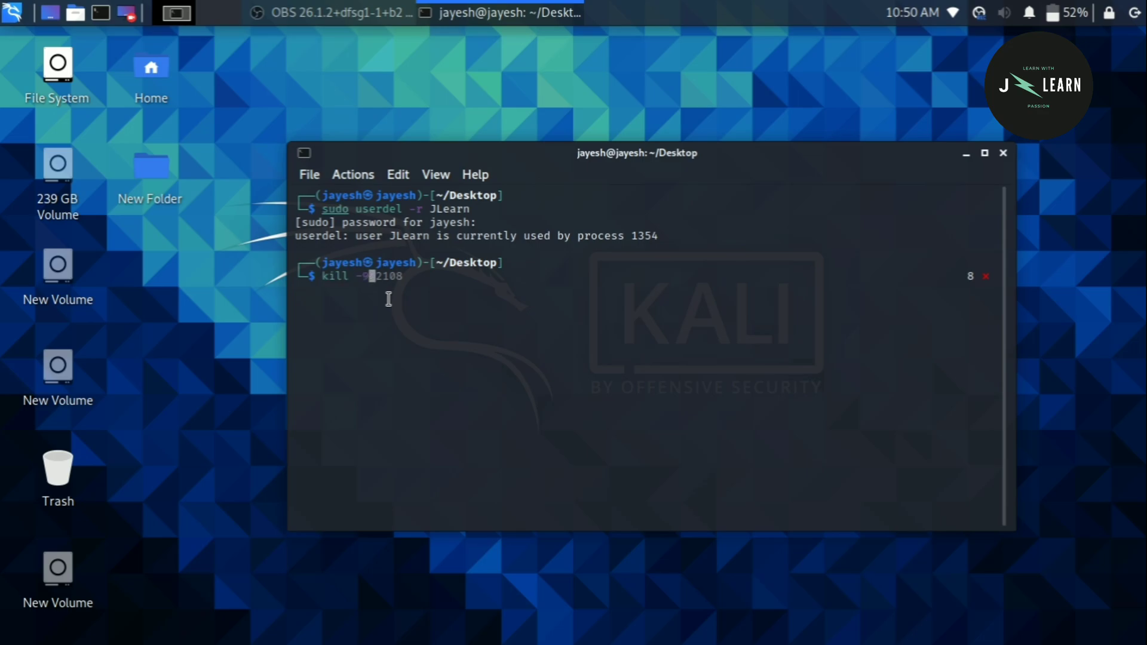
text(1)
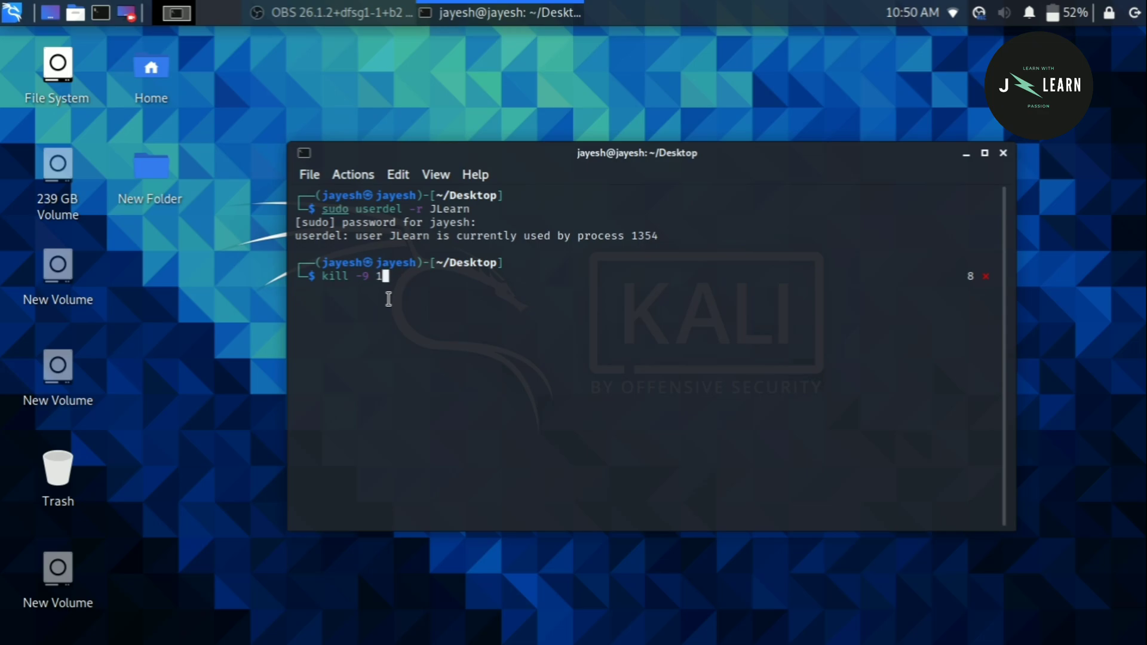
text(3)
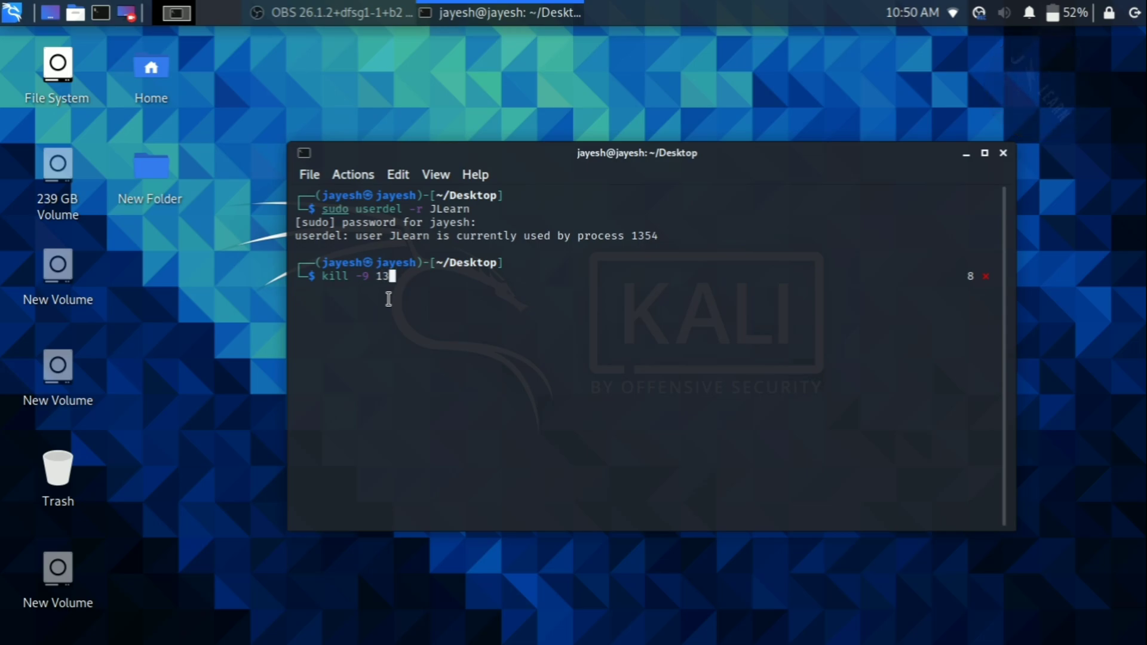
text(54)
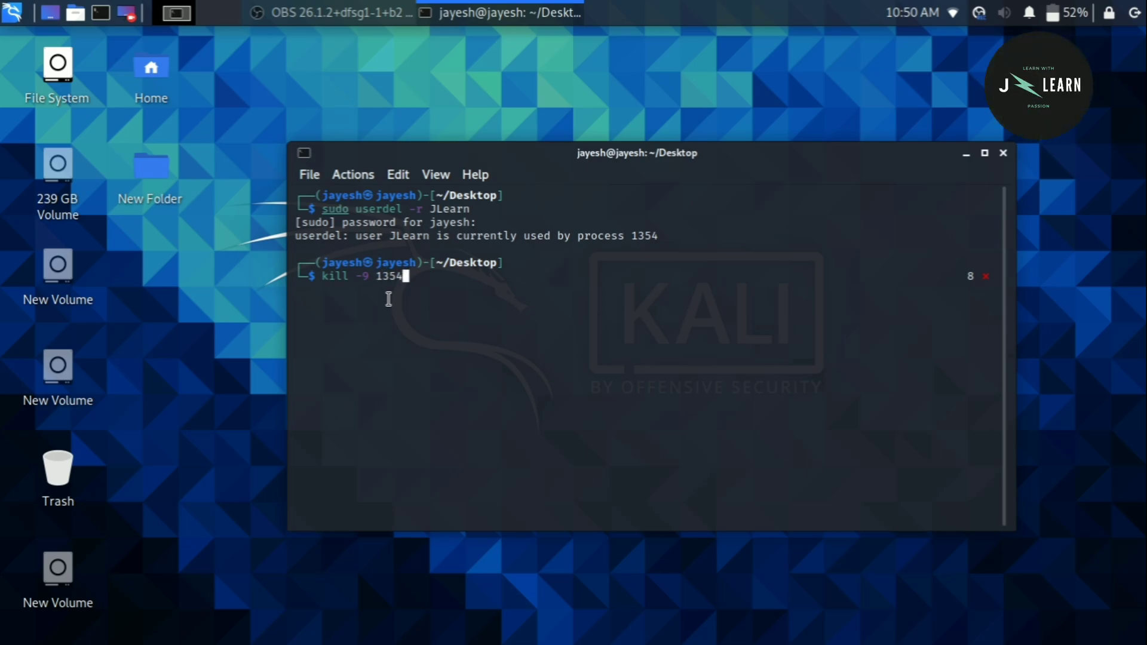
double_click(390, 276)
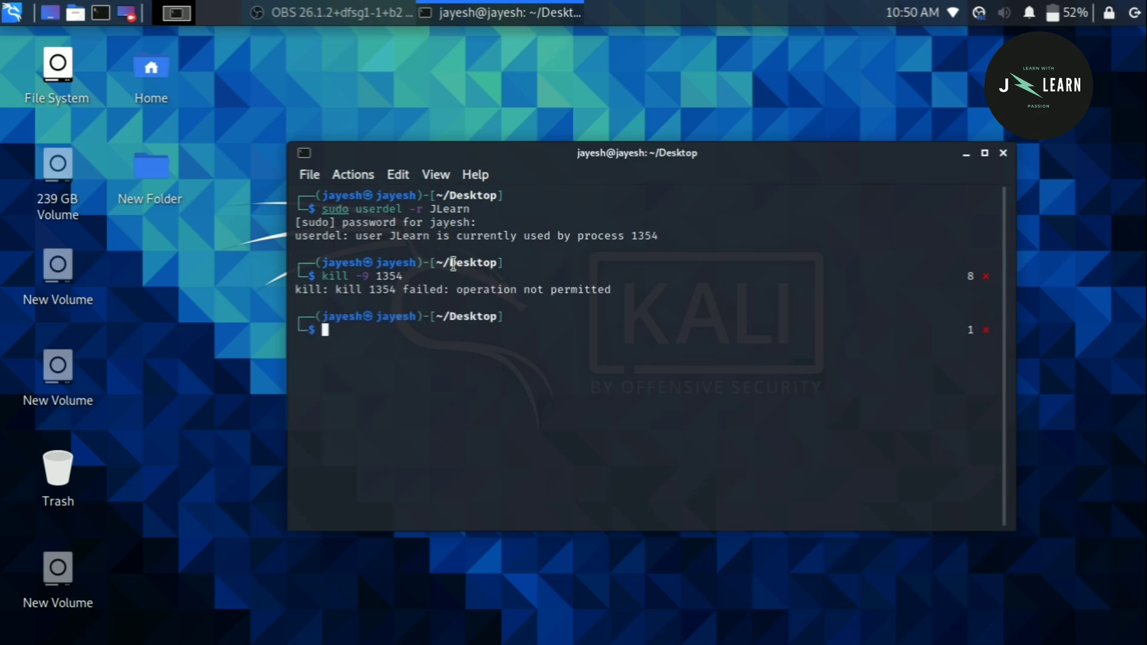
Step: Run 'sudo kill -9 1354', then retry 'sudo userdel -r JLearn', now blocked by process 1550
text(kill -9 1354)
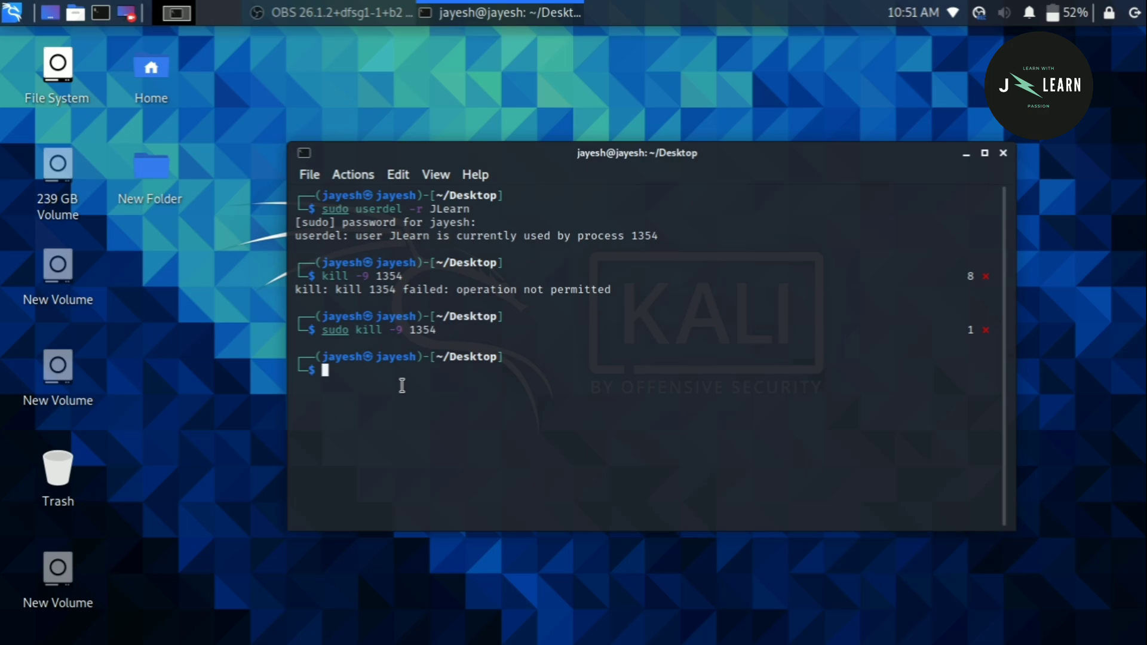
text(sudo userdel -r JLearn)
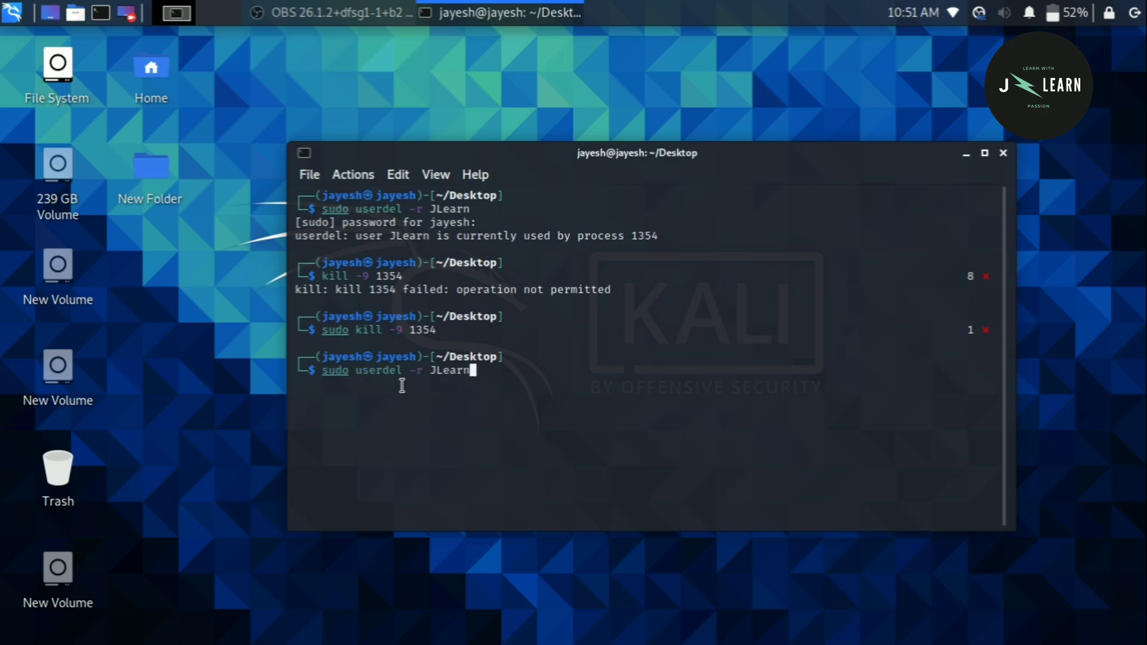
double_click(344, 371)
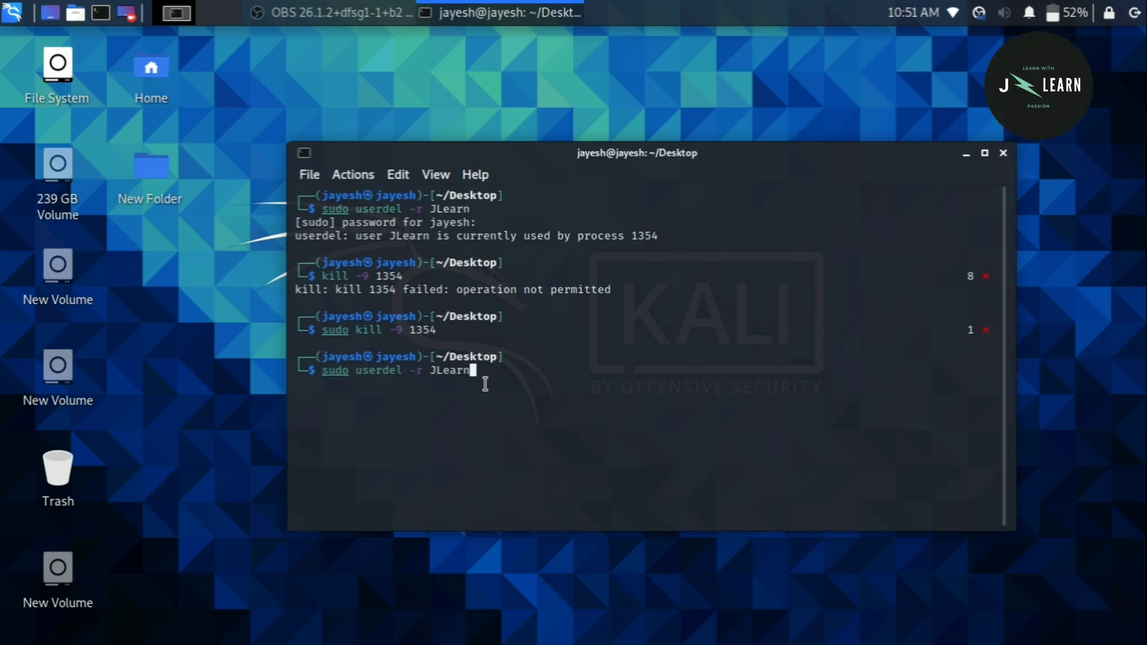
key(Return)
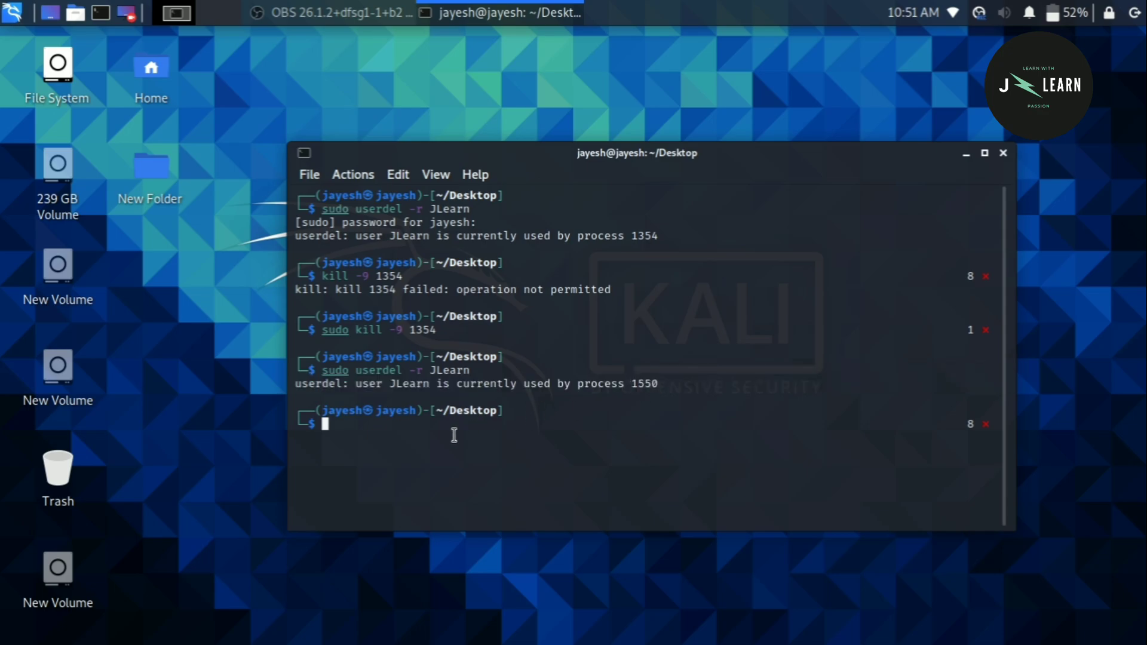
Step: Run 'sudo kill -9 1550' and 'sudo userdel -r JLearn', succeeding with only a mail spool warning
text(sudo kill -9 1354)
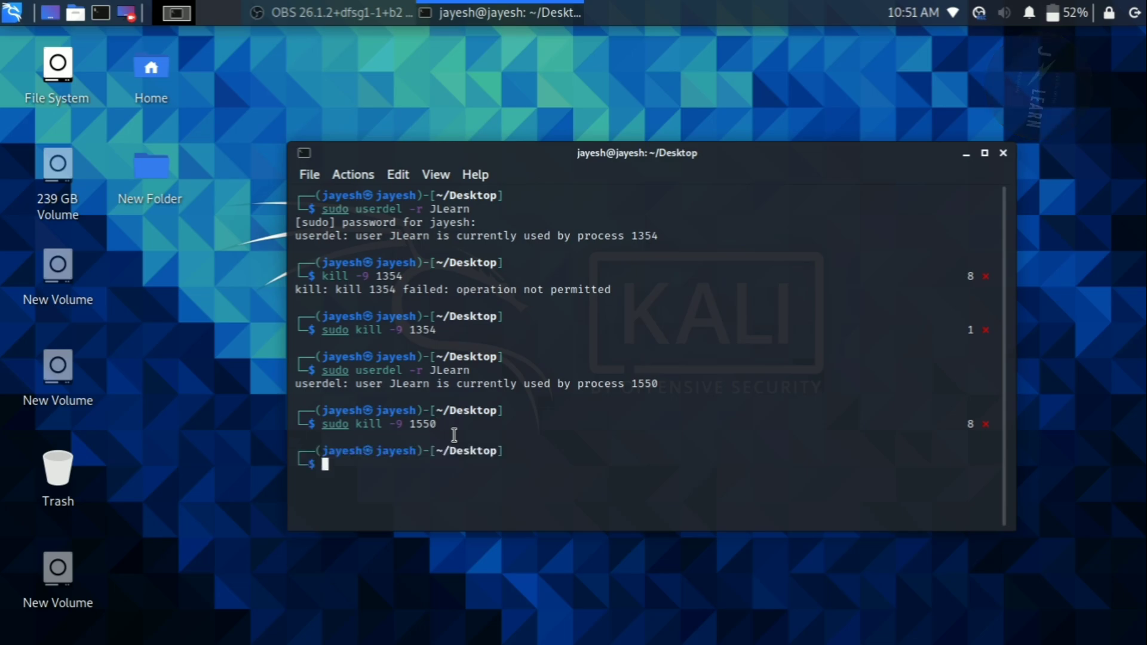
text(sudo userdel -r JLearn)
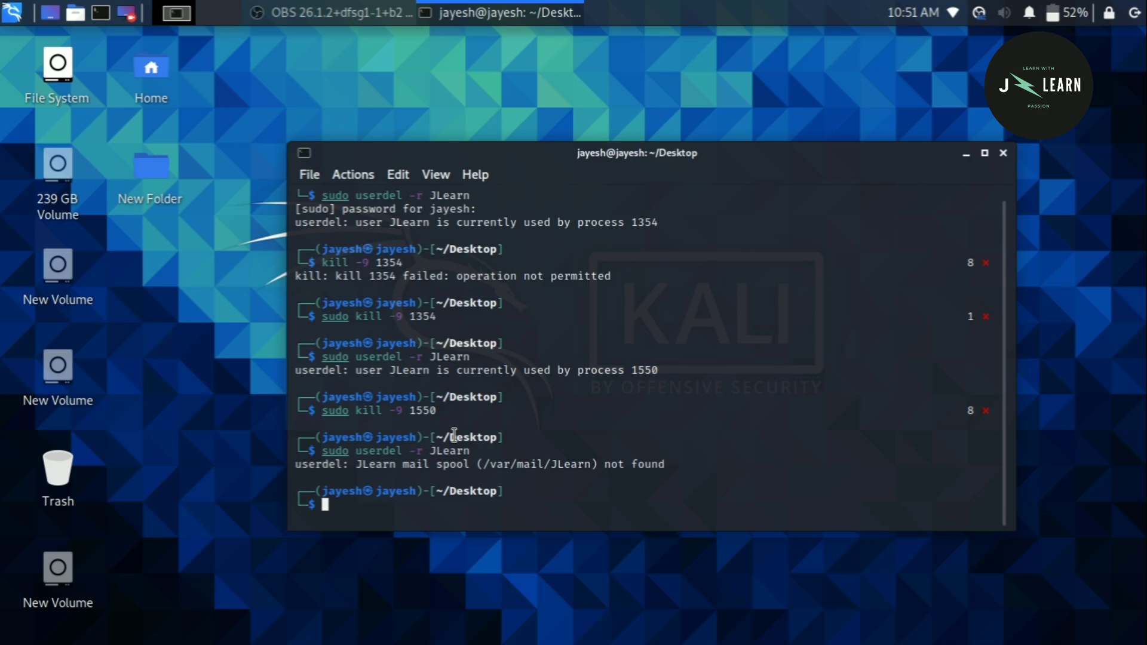
mouse_move(354, 464)
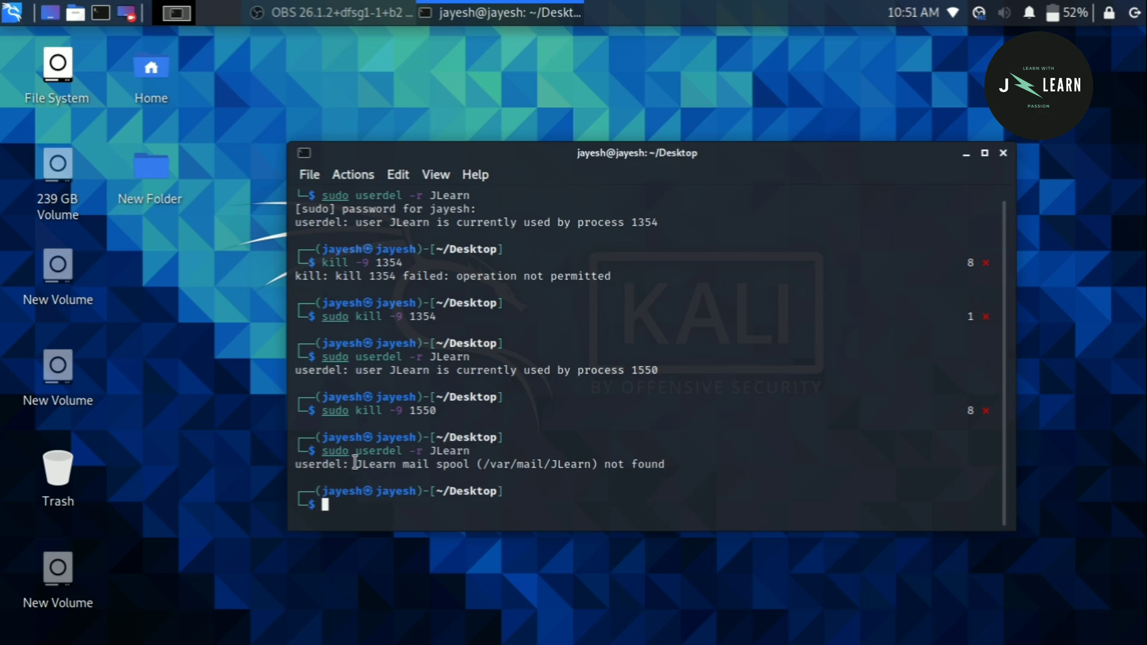
drag(357, 463, 667, 464)
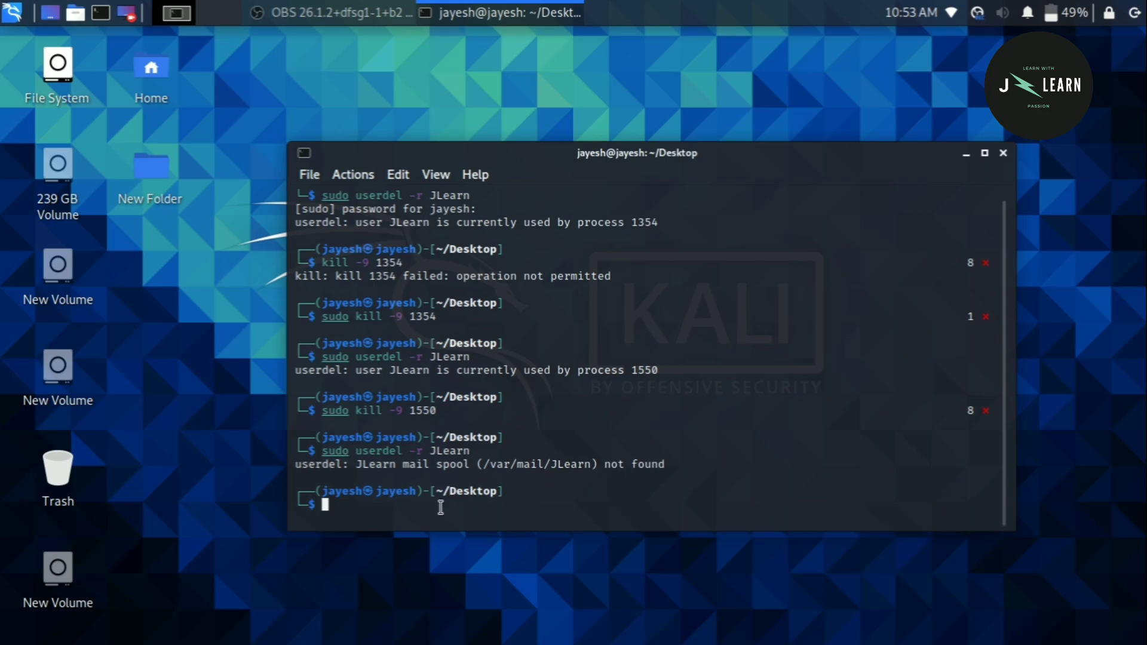
Step: Run 'ls /home' showing only the jayesh directory, confirming JLearn is gone
text(ls -l)
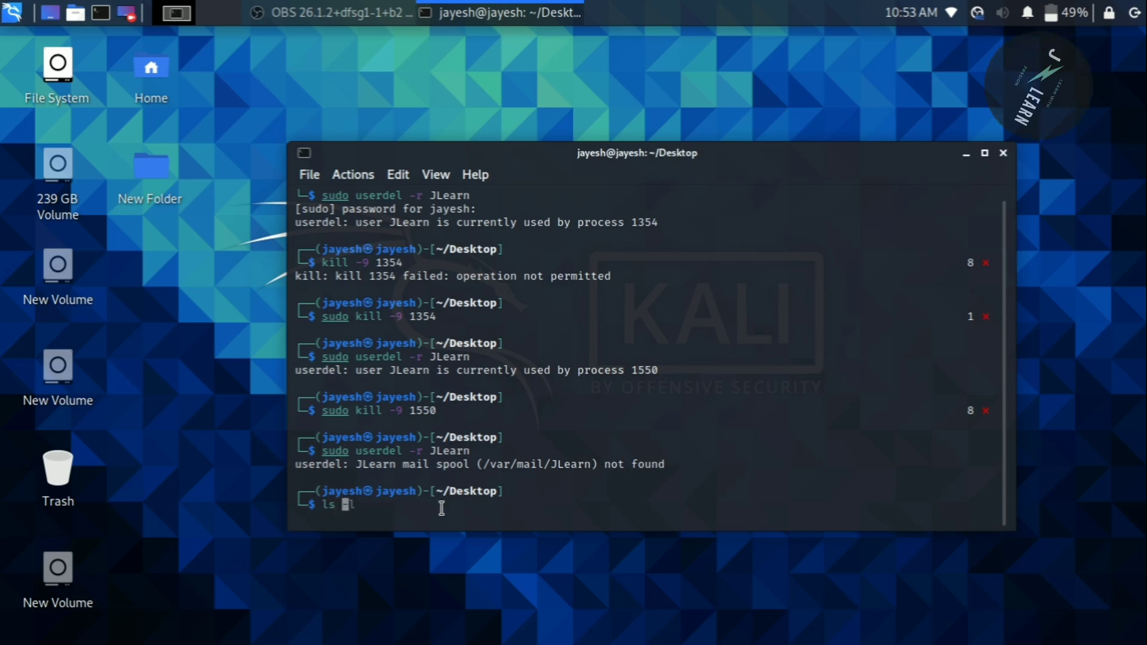
text(/)
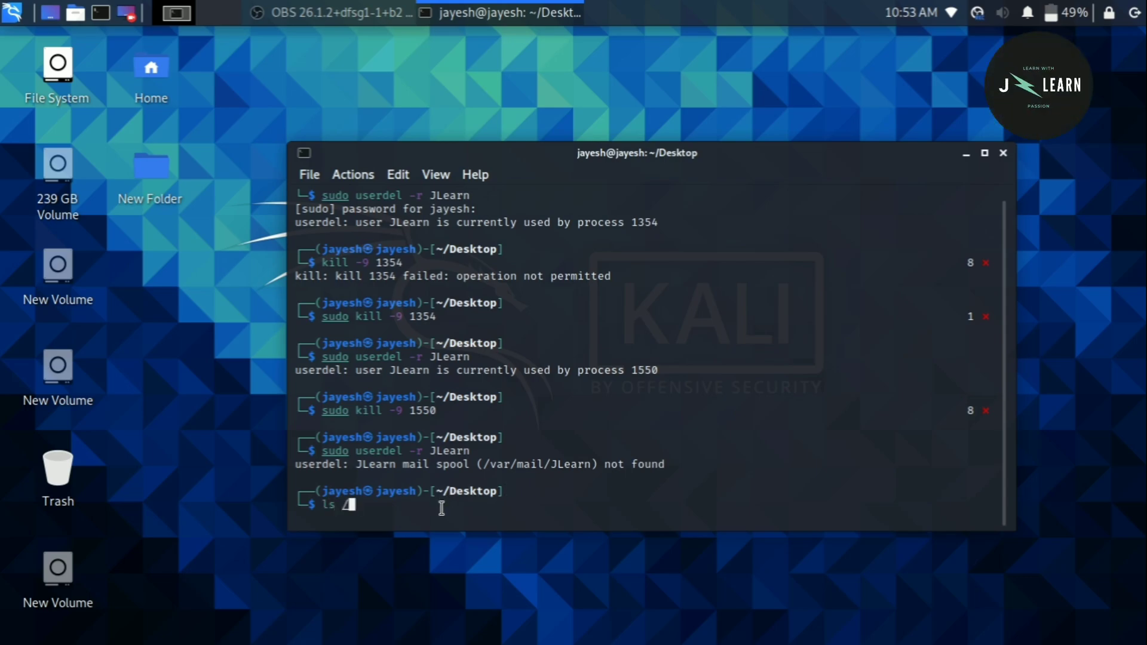
text(home)
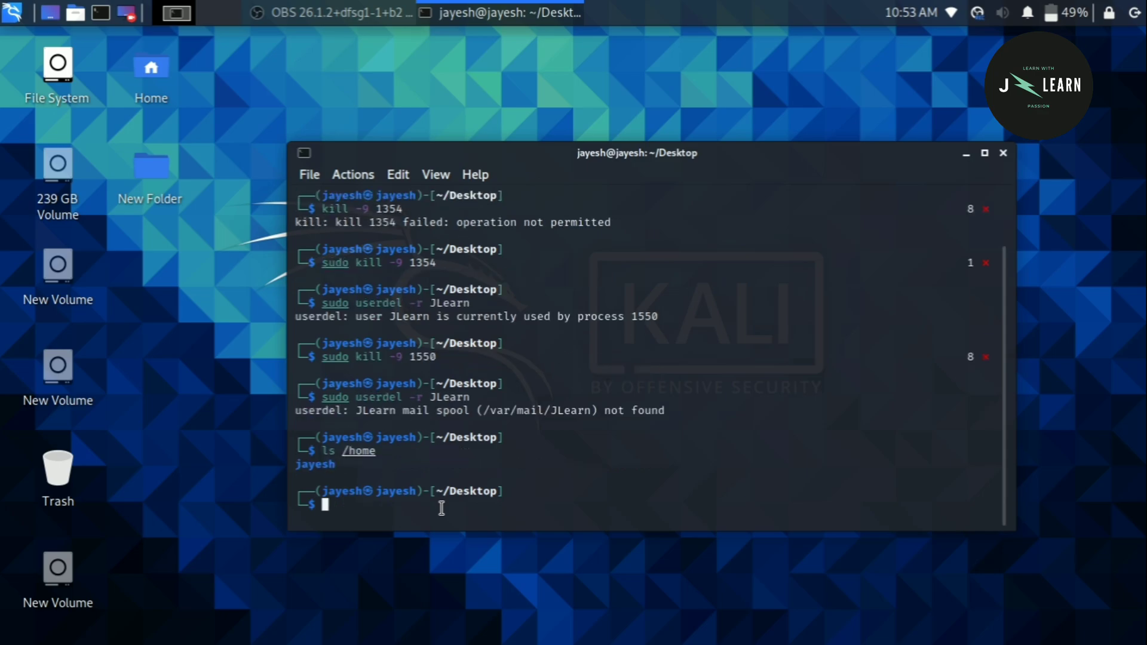
double_click(314, 464)
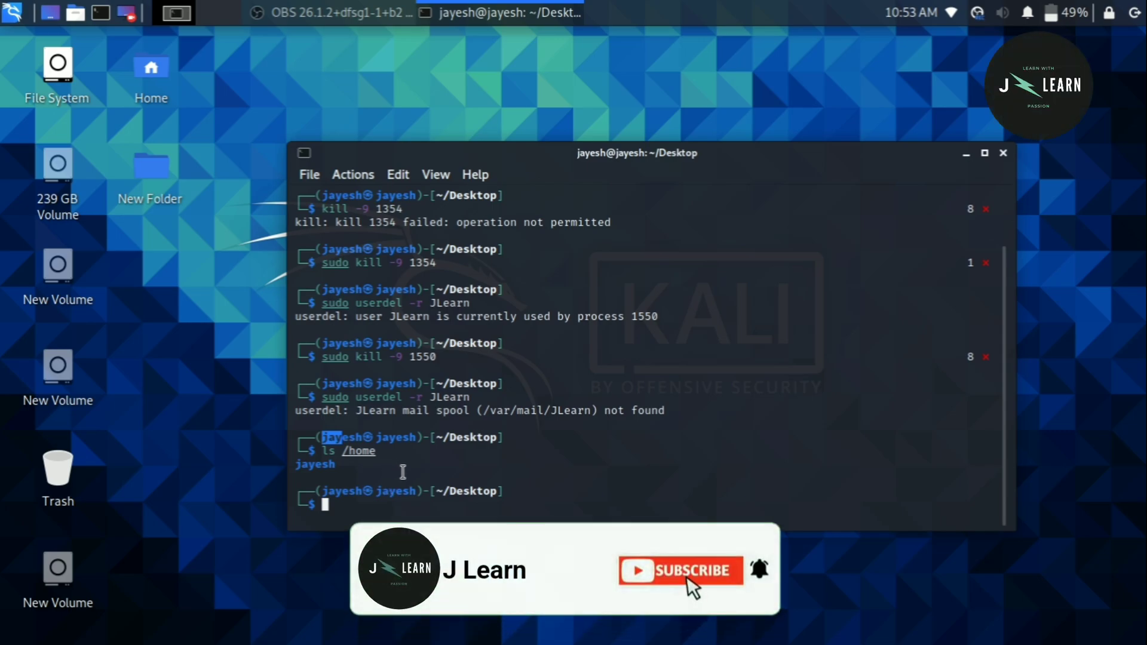
click(678, 571)
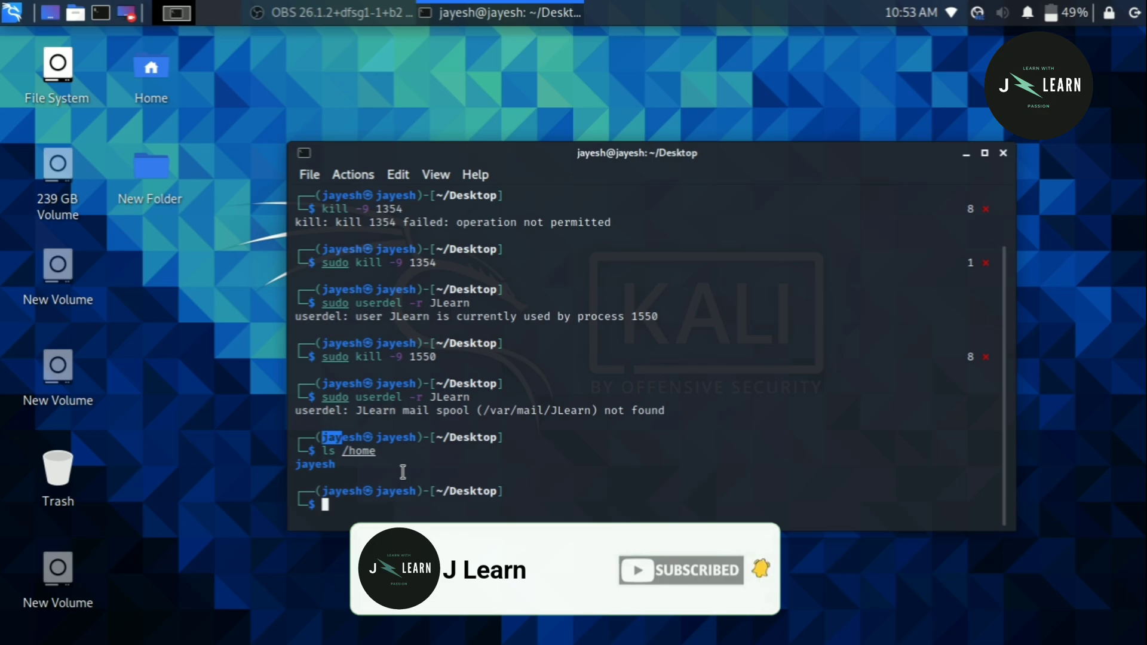